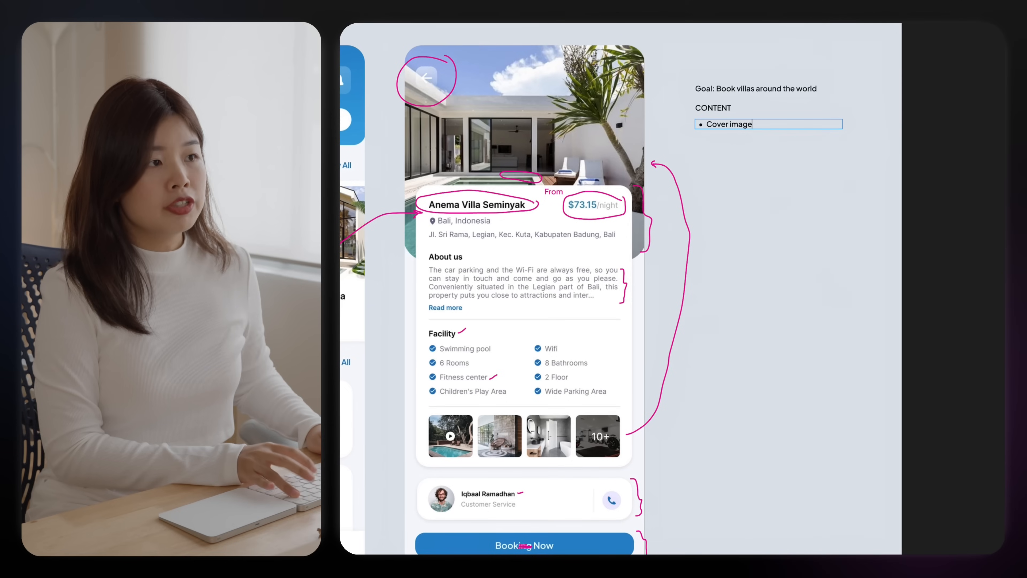
Add bullets: Gallery of images, Address, Distance, About and Price FROM (per night) to CONTENT
{"action": "type", "text": "Gale"}
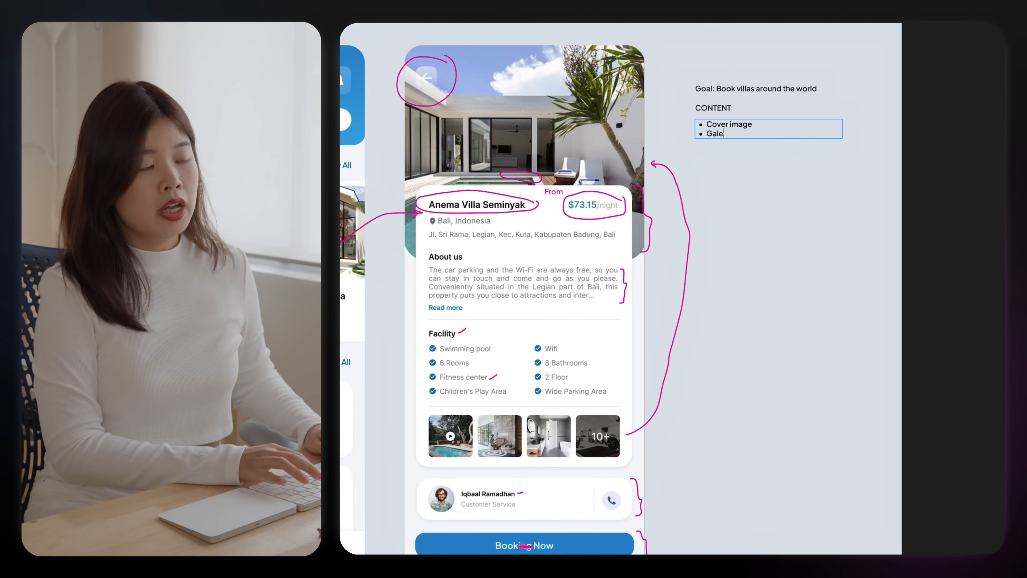
{"action": "type", "text": "Gallery of images (1 or more)"}
{"action": "type", "text": "Location"}
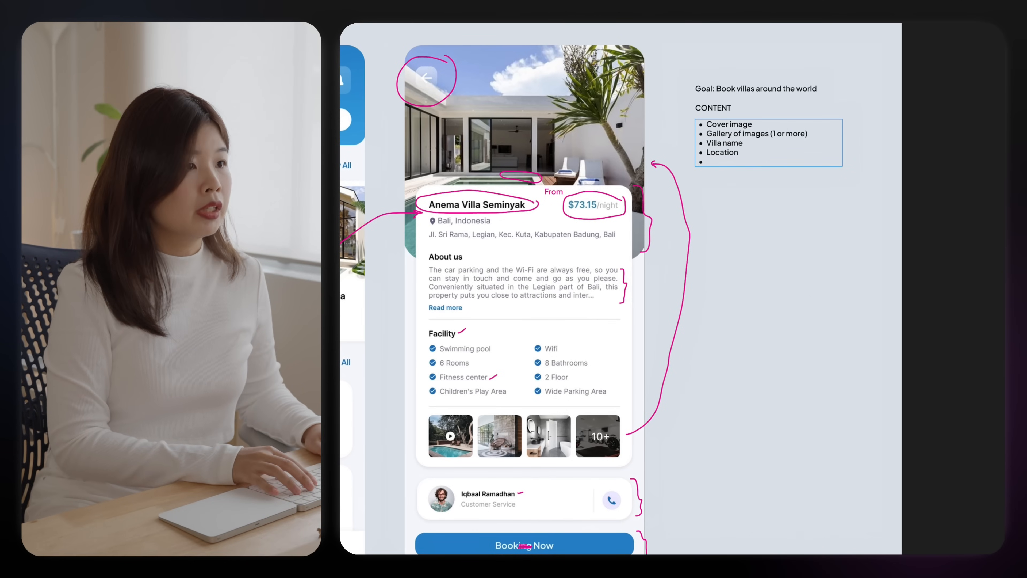
{"action": "type", "text": "Address"}
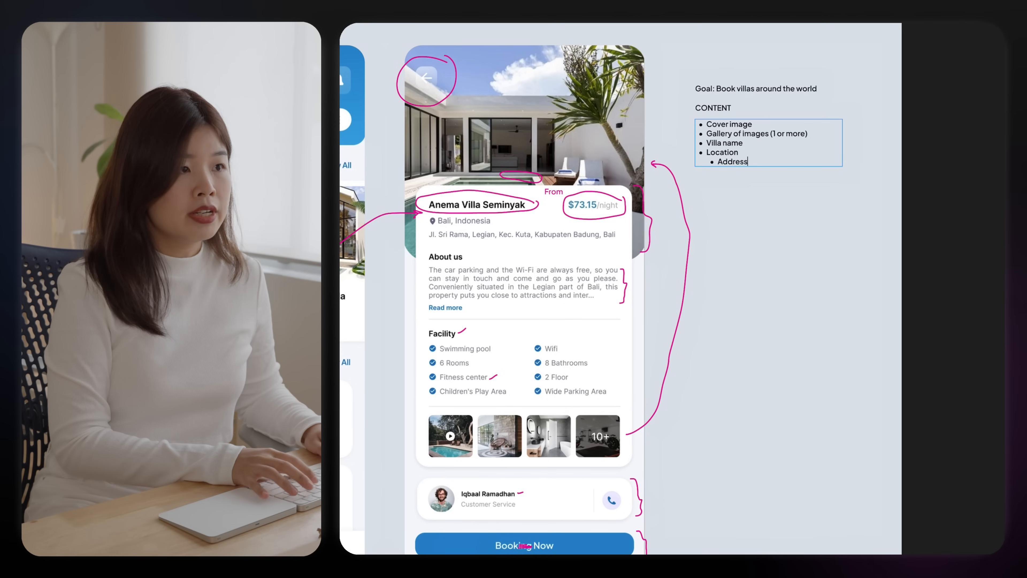
{"action": "type", "text": "Distance (not"}
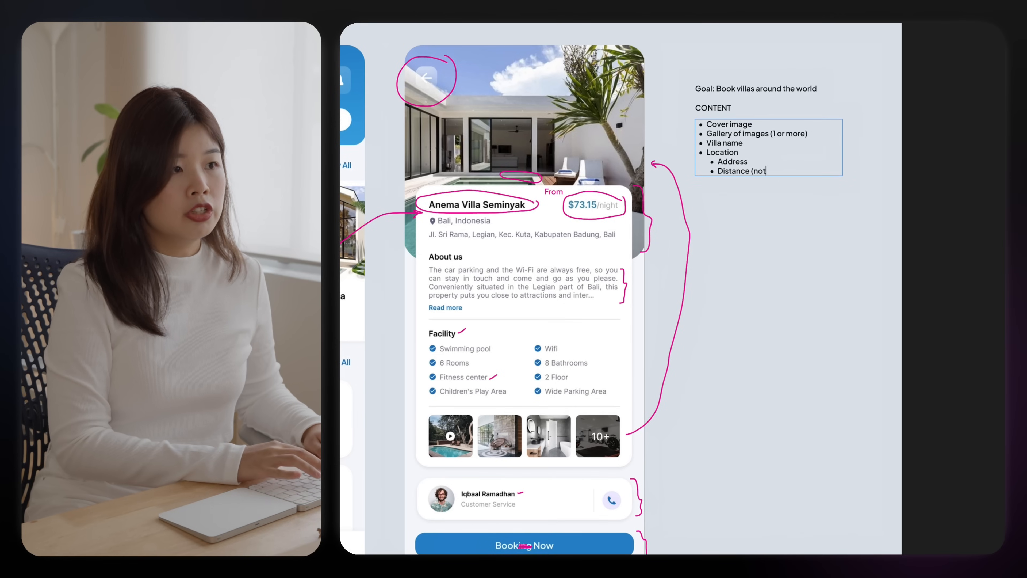
{"action": "type", "text": "About"}
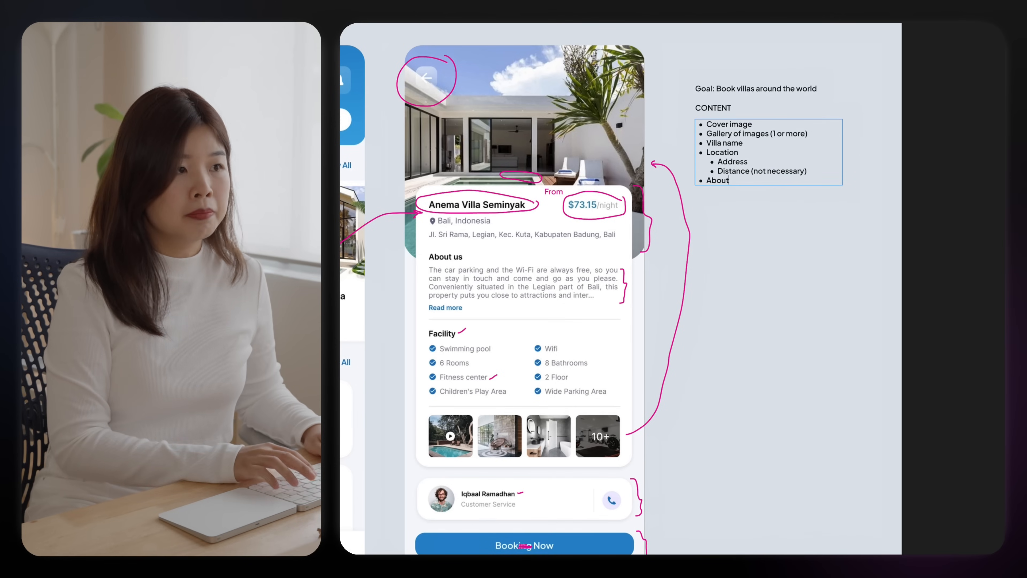
{"action": "type", "text": "Price FROM (per night)"}
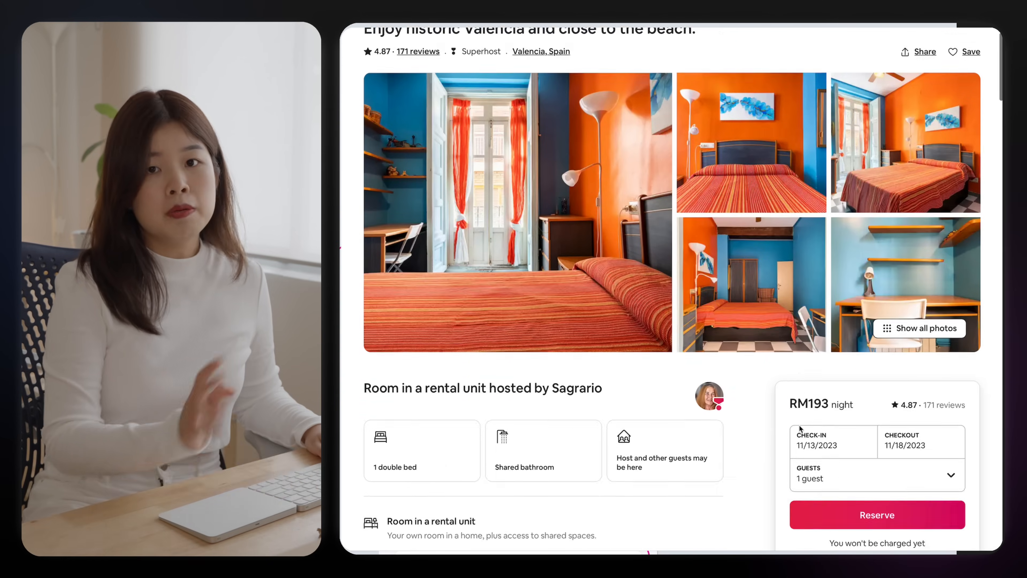
Expand the Guests selector on the Airbnb listing's reservation card
{"action": "left_click", "coordinate": [876, 475]}
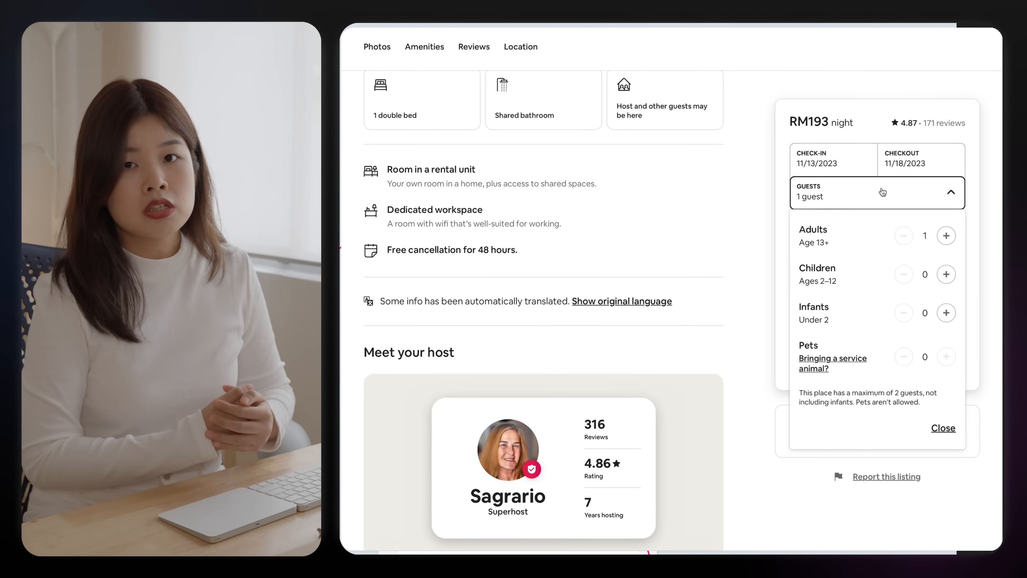
{"action": "left_click", "coordinate": [942, 428]}
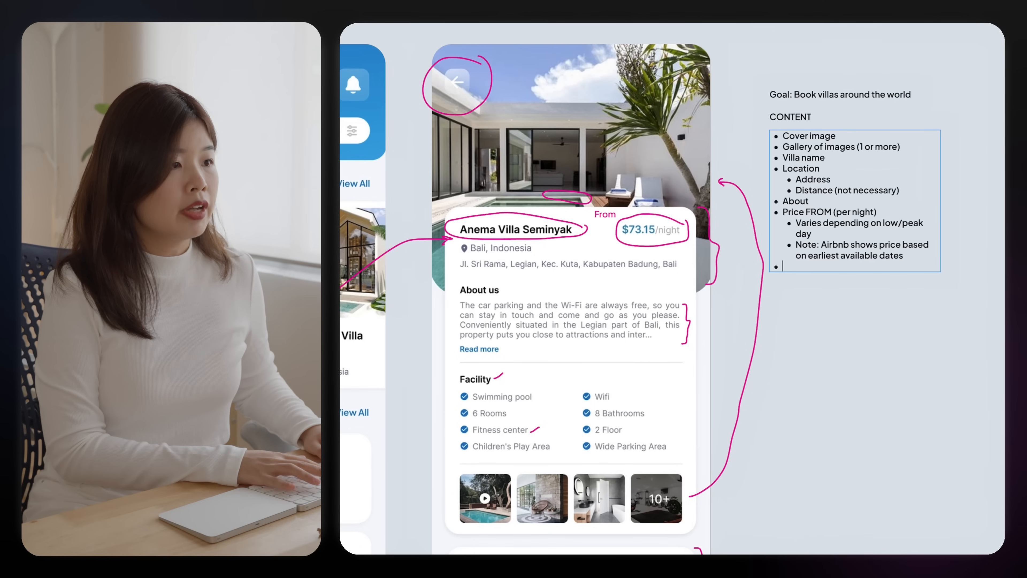
List User input (check-in, children, rooms) and Rating with reviews shown at the bottom
{"action": "type", "text": "User input"}
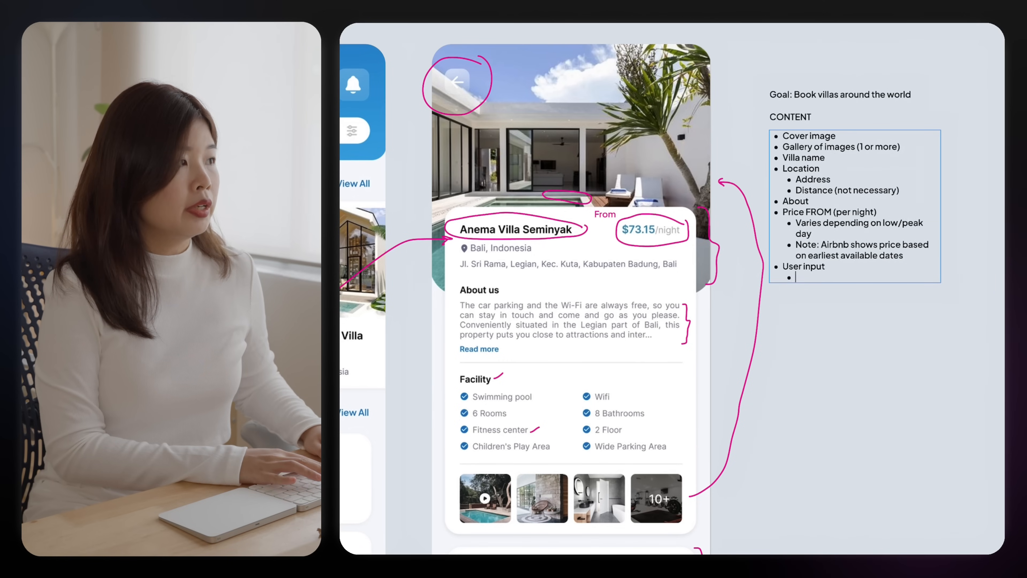
{"action": "type", "text": "Select check in date, check out dates, no of adults, no of"}
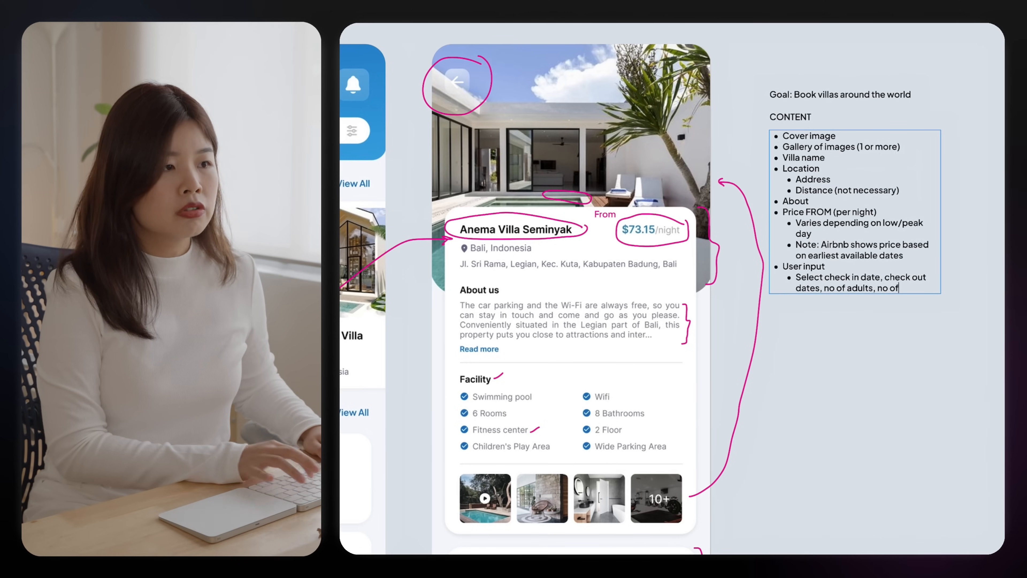
{"action": "type", "text": "children, no of rooms"}
{"action": "type", "text": "Facilities / Amenities"}
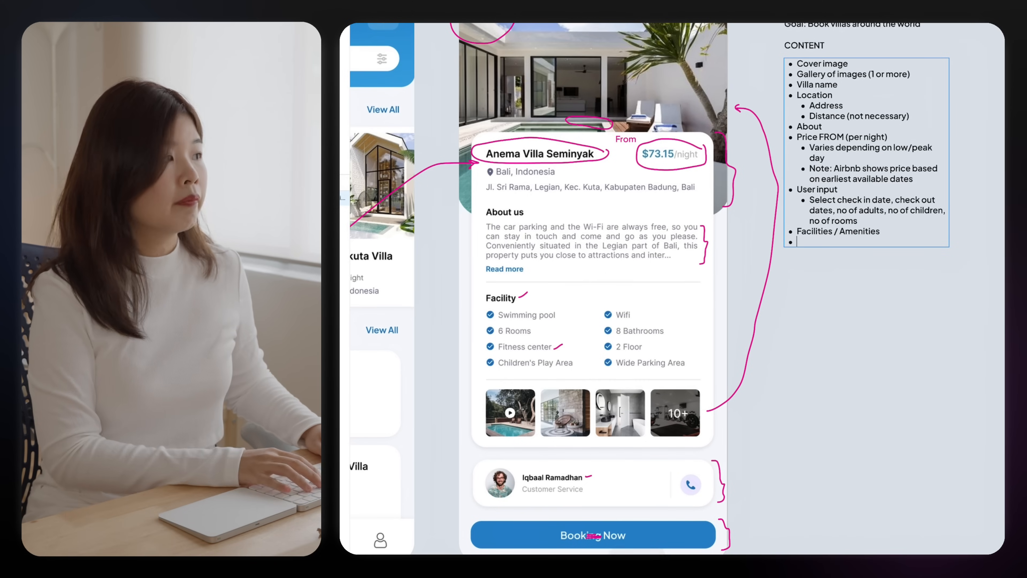
{"action": "type", "text": "Rating (no of review)"}
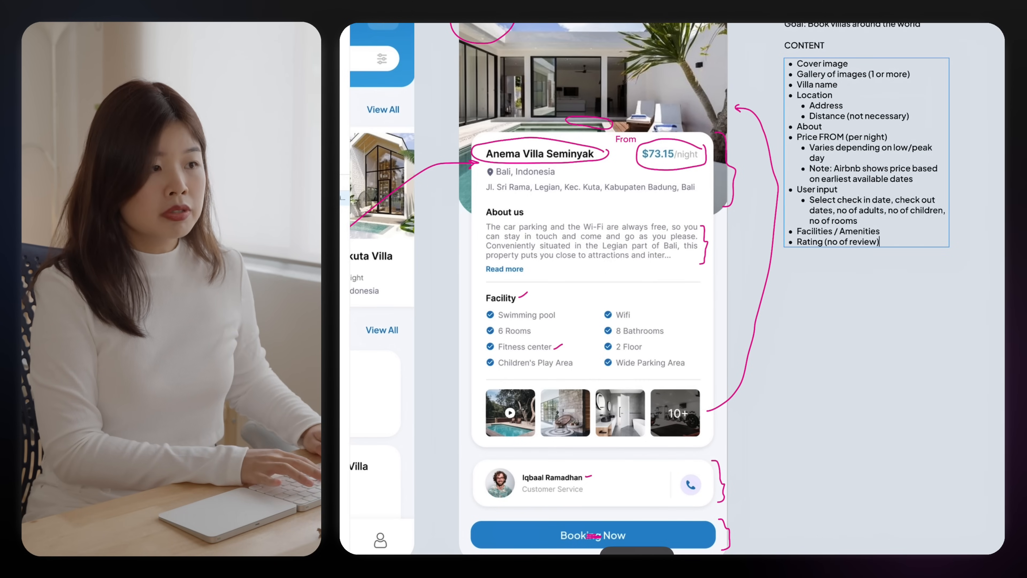
{"action": "type", "text": "Show list of reviews at the bottom"}
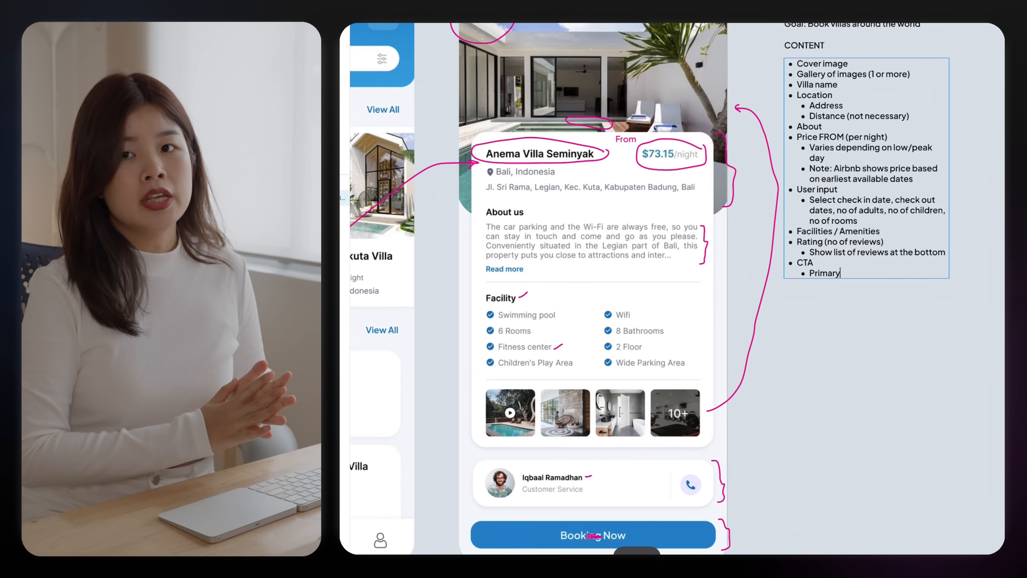
List CTA items Book Now, Contact customer service and Save for later
{"action": "type", "text": "Book Now"}
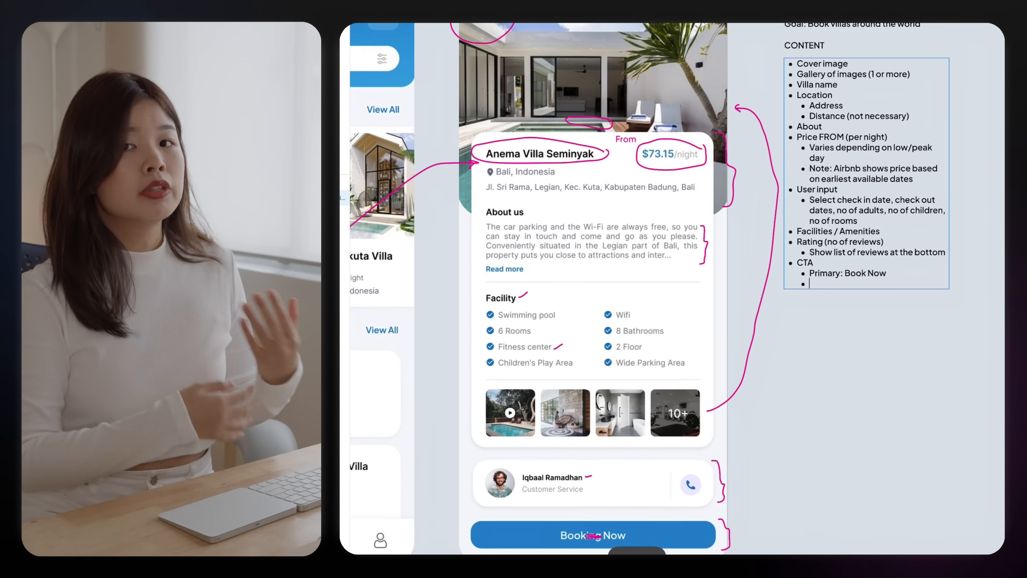
{"action": "type", "text": "Co"}
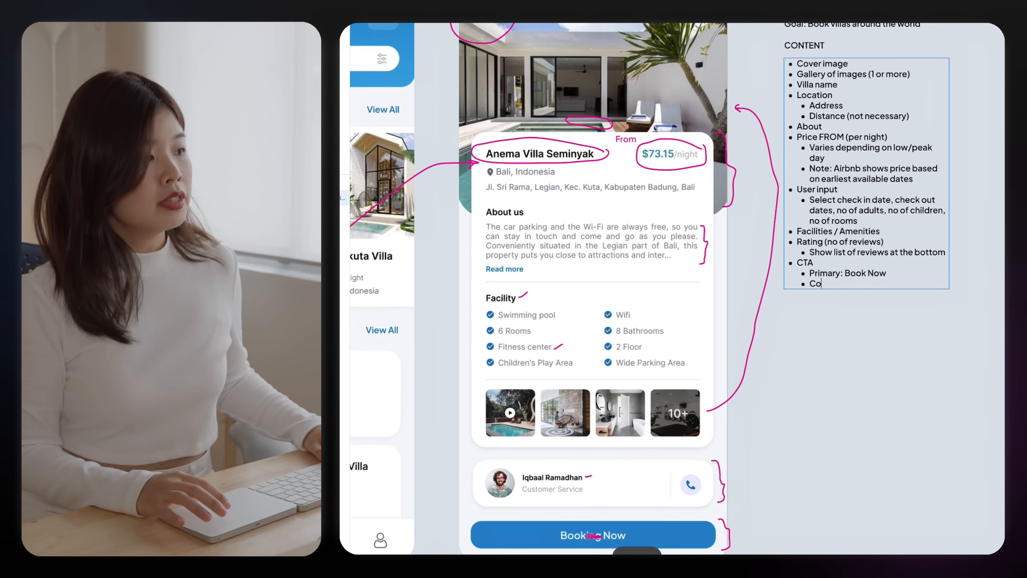
{"action": "type", "text": "Contact customer service"}
{"action": "type", "text": "Share to f"}
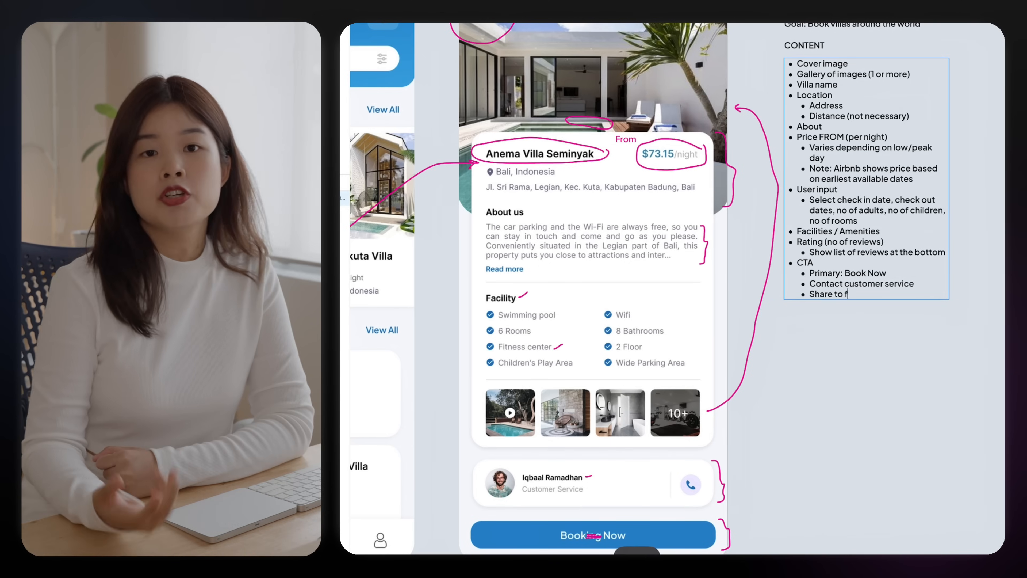
{"action": "type", "text": "Save for later"}
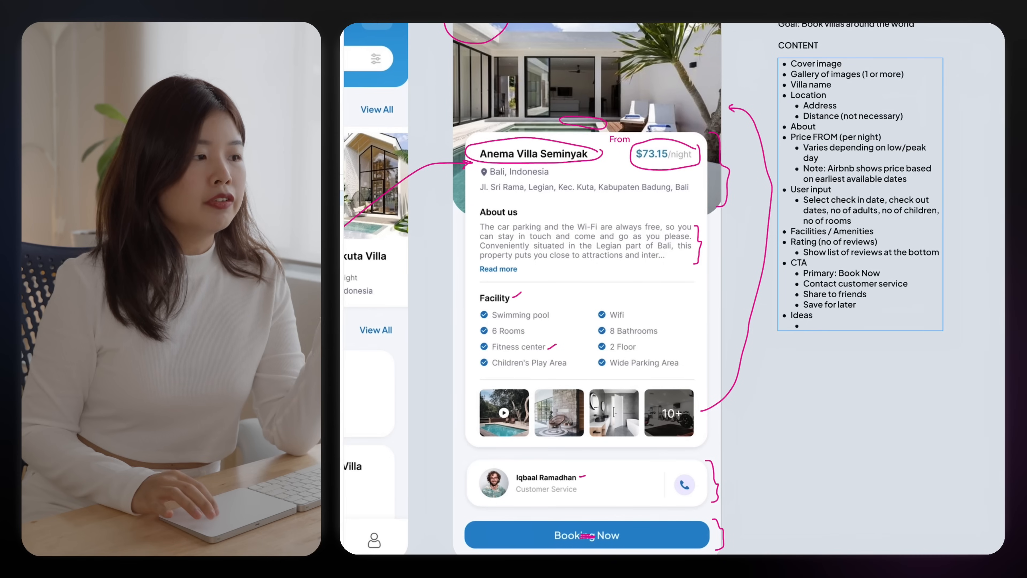
Add Ideas bullets: create urgency through banners, bring USP upfront, visible lifeboats (free cancellation)
{"action": "type", "text": "C"}
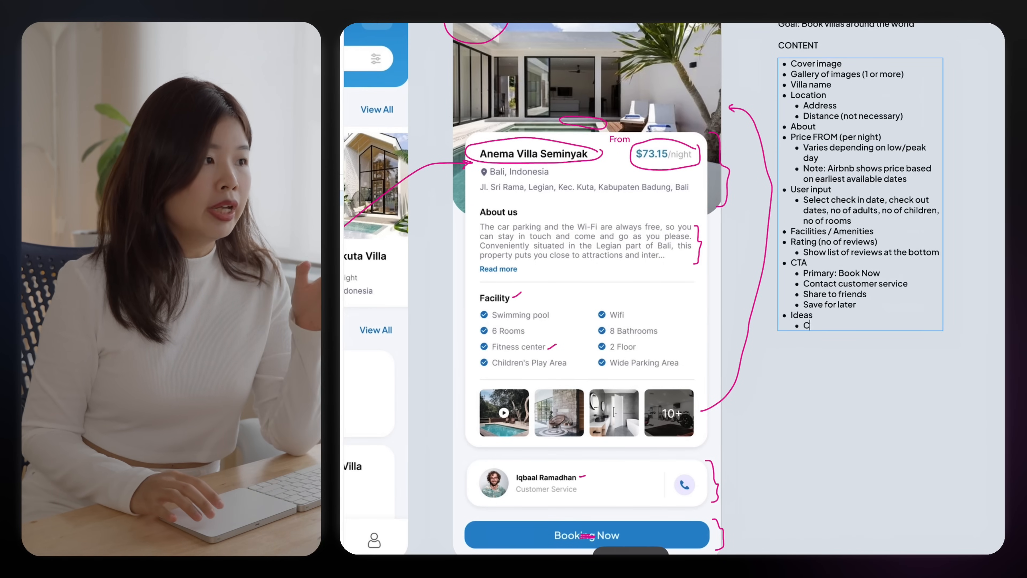
{"action": "type", "text": "reate sense of urgency"}
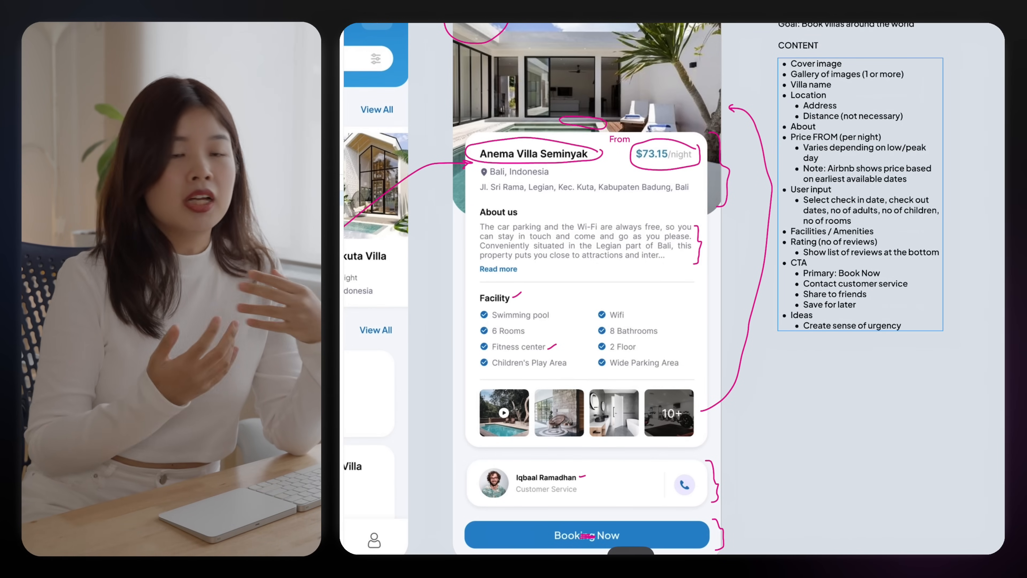
{"action": "type", "text": "through banners? (Scarcity"}
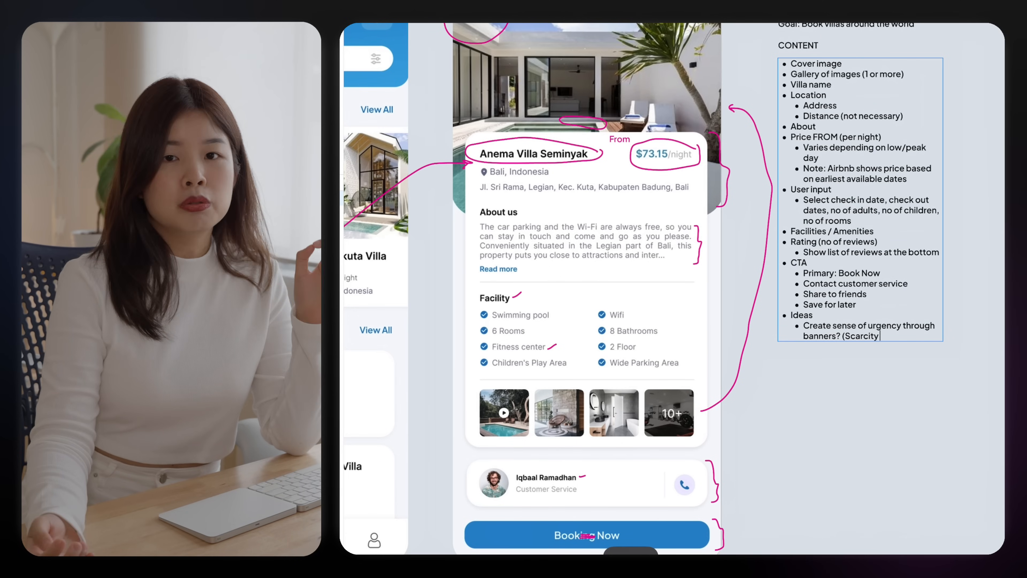
{"action": "type", "text": "Bring the USP upfront ("}
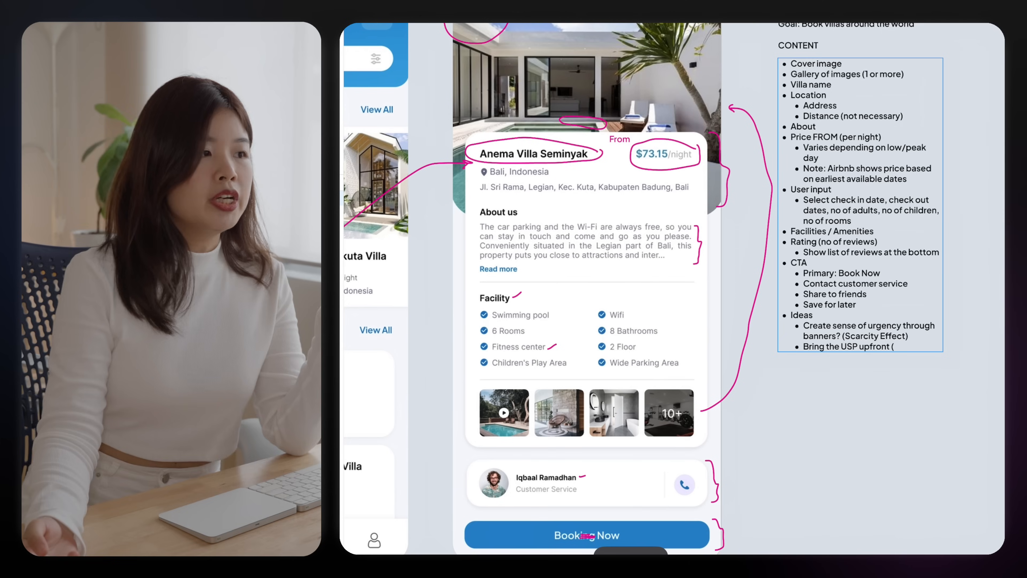
{"action": "type", "text": "(Booking.com has this highlights section"}
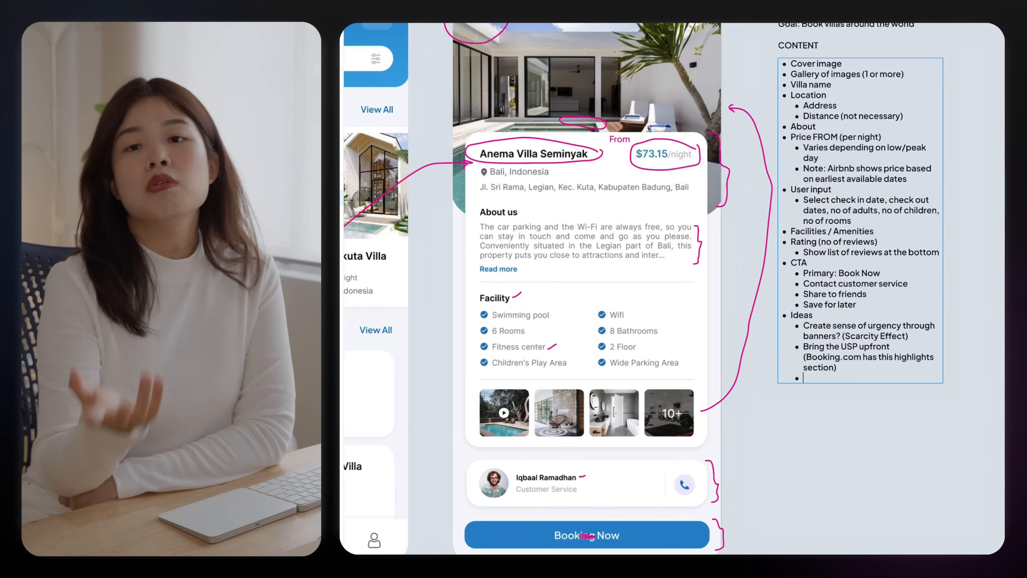
{"action": "type", "text": "Visible lifeb"}
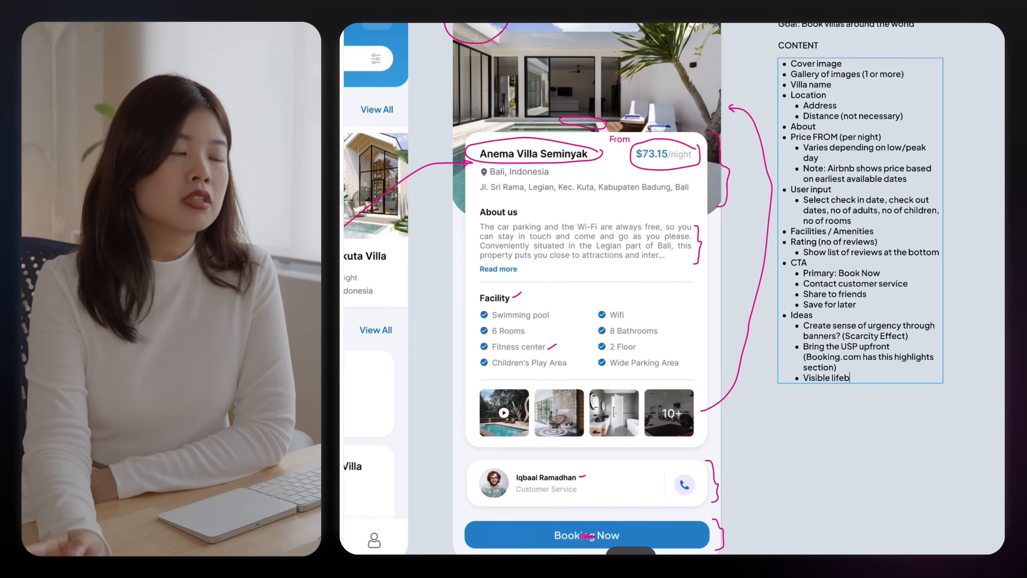
{"action": "type", "text": "oats (eg. Free cancellation)"}
{"action": "type", "text": "House rules (check in/out time, no pets, smoking rules, age restric"}
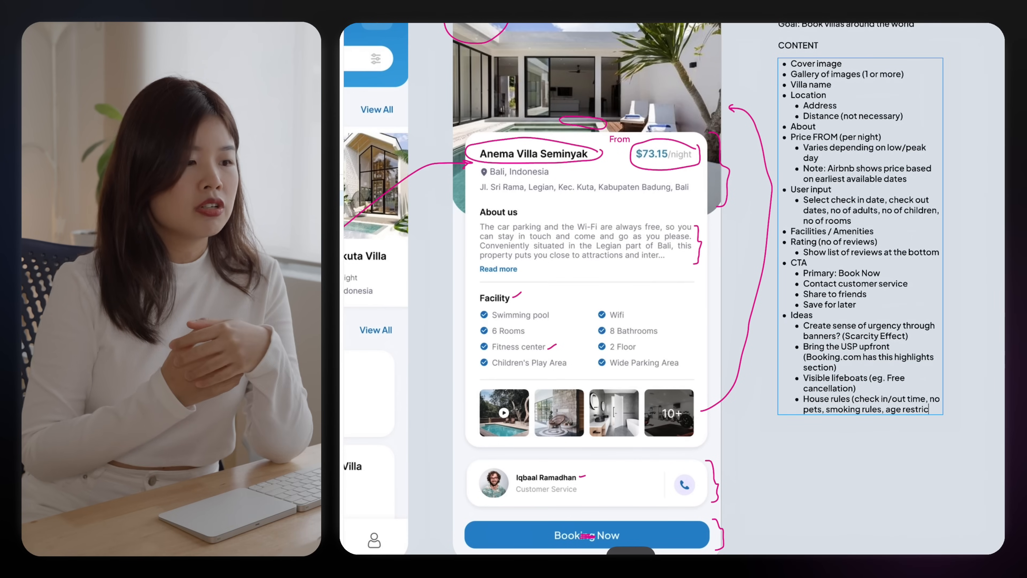
Add Ideas bullets: payment T&Cs/cancellation policy, list all fees, more area details (nearby facilities, transport)
{"action": "type", "text": "Payment T&Cs"}
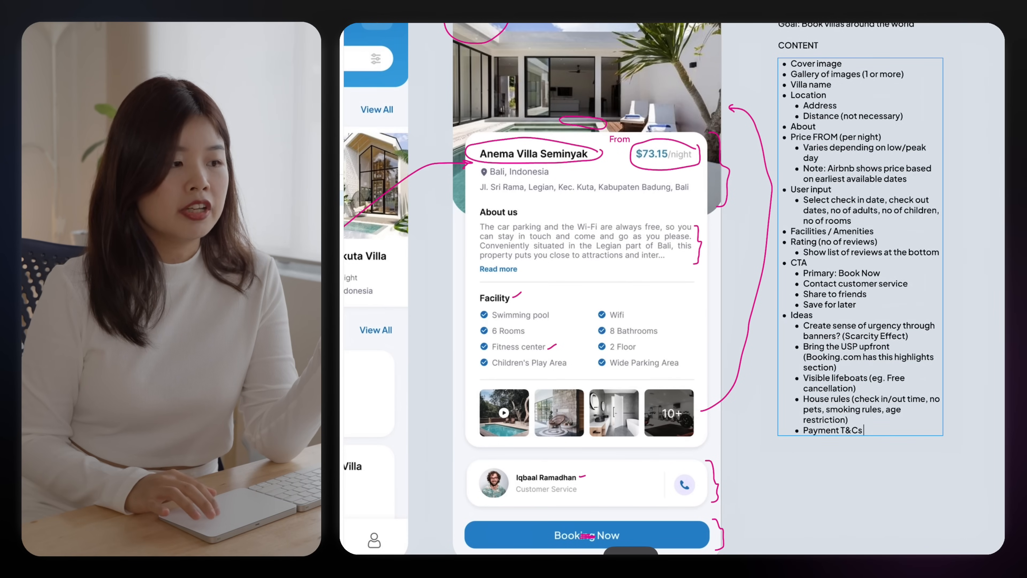
{"action": "type", "text": "/ cancle"}
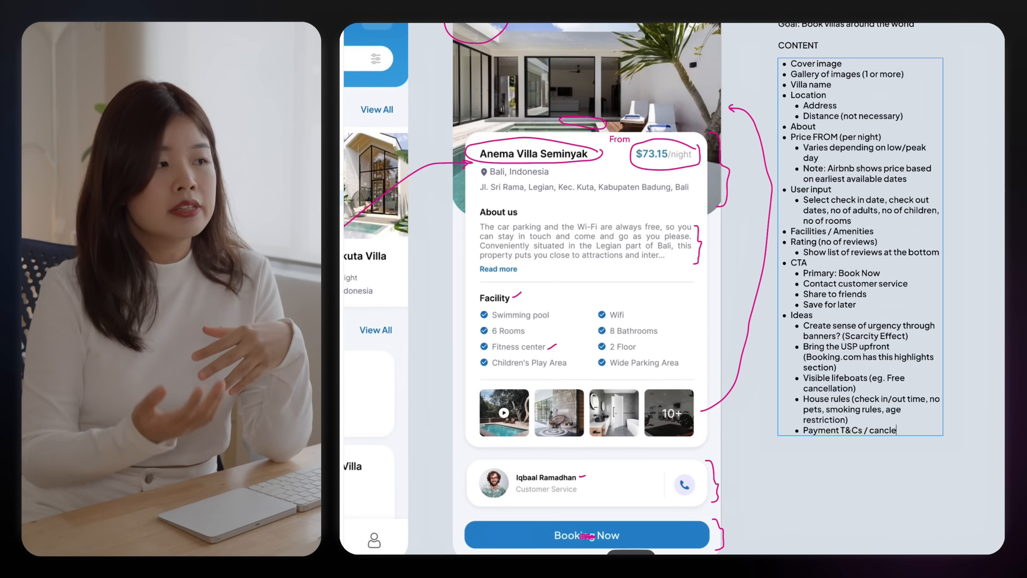
{"action": "type", "text": "policy"}
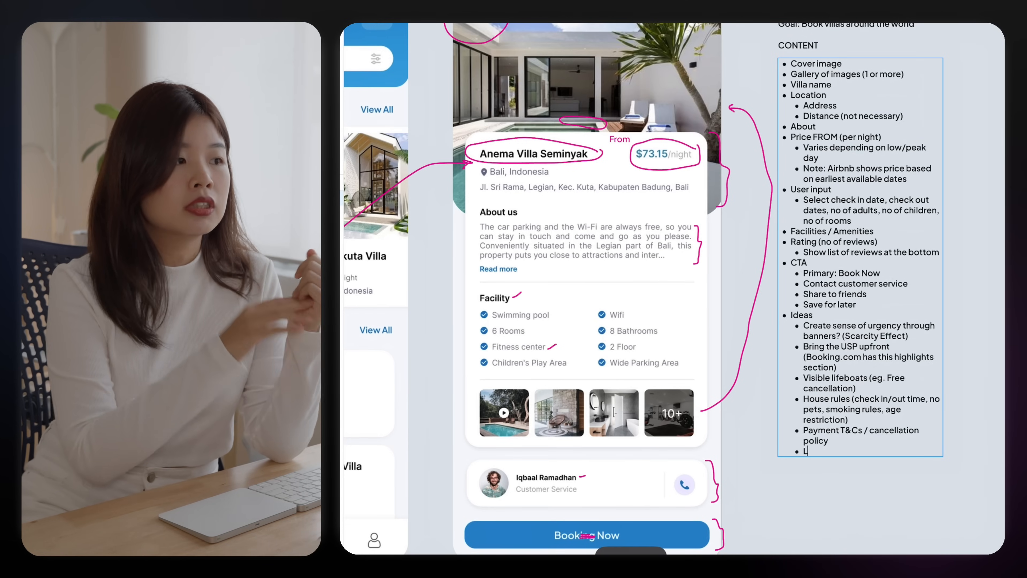
{"action": "type", "text": "List out all fees ("}
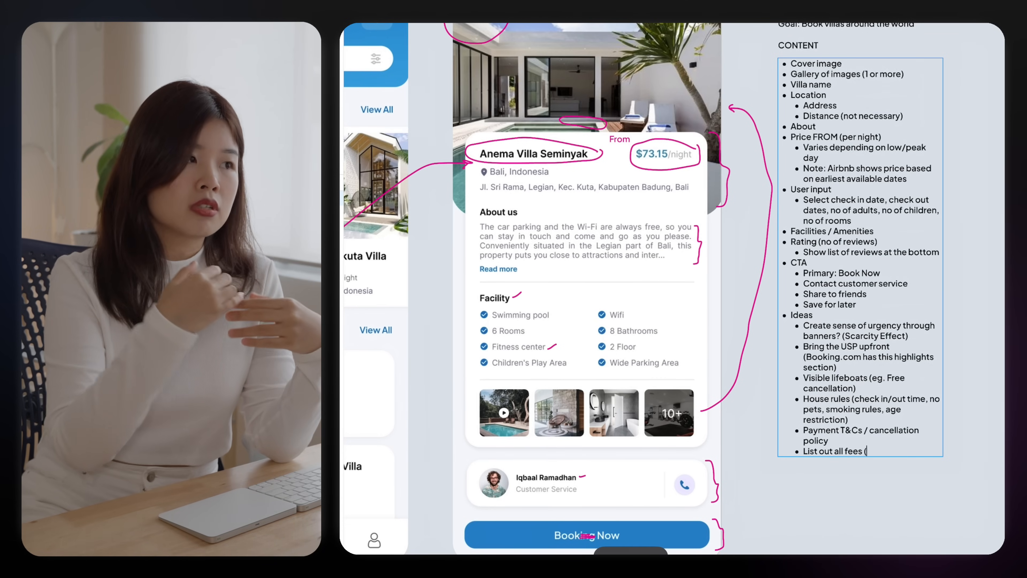
{"action": "type", "text": "(transaction fee"}
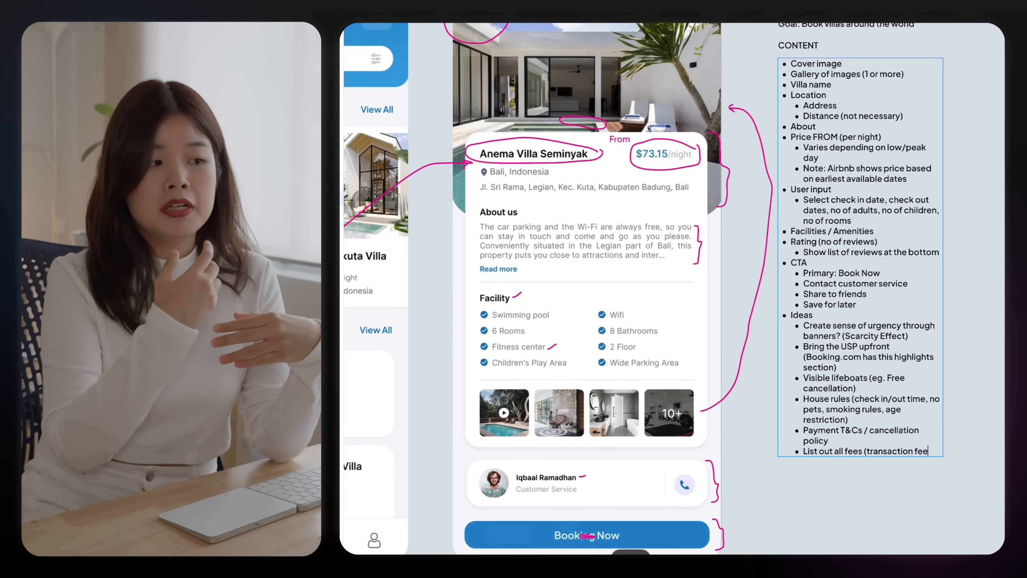
{"action": "type", "text": "cleaning fee etc)"}
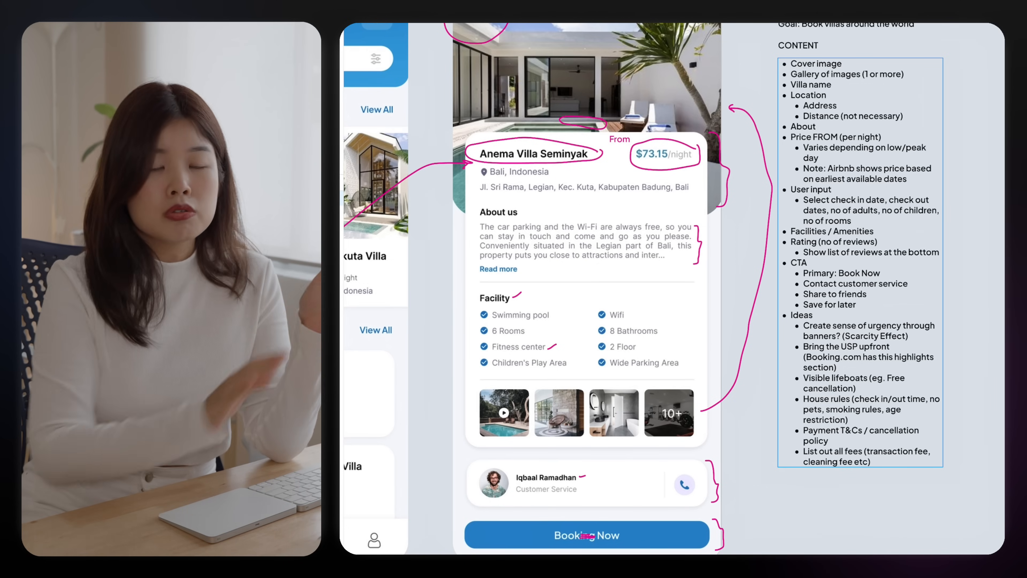
{"action": "type", "text": "More details about the area"}
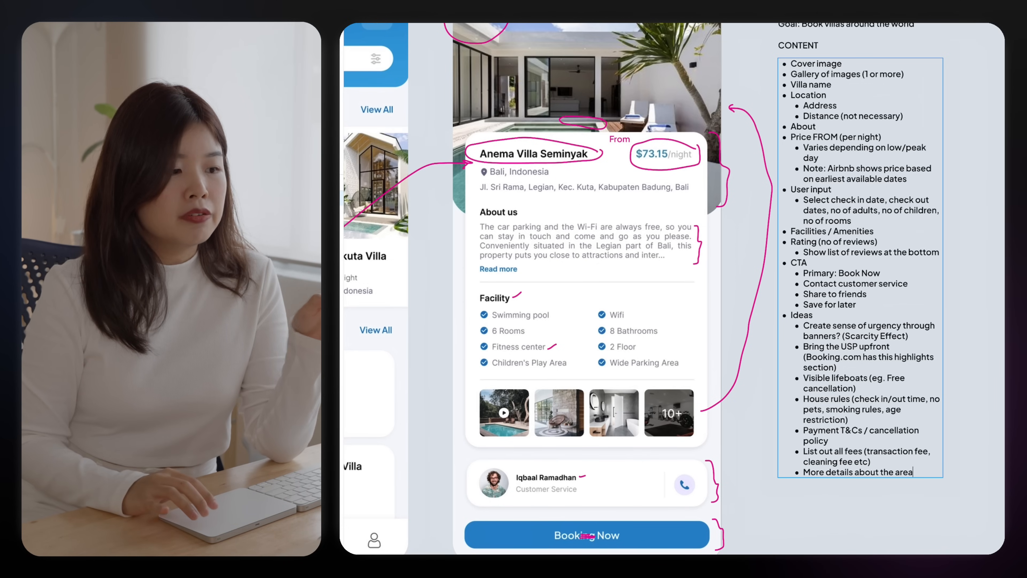
{"action": "type", "text": "(nearby"}
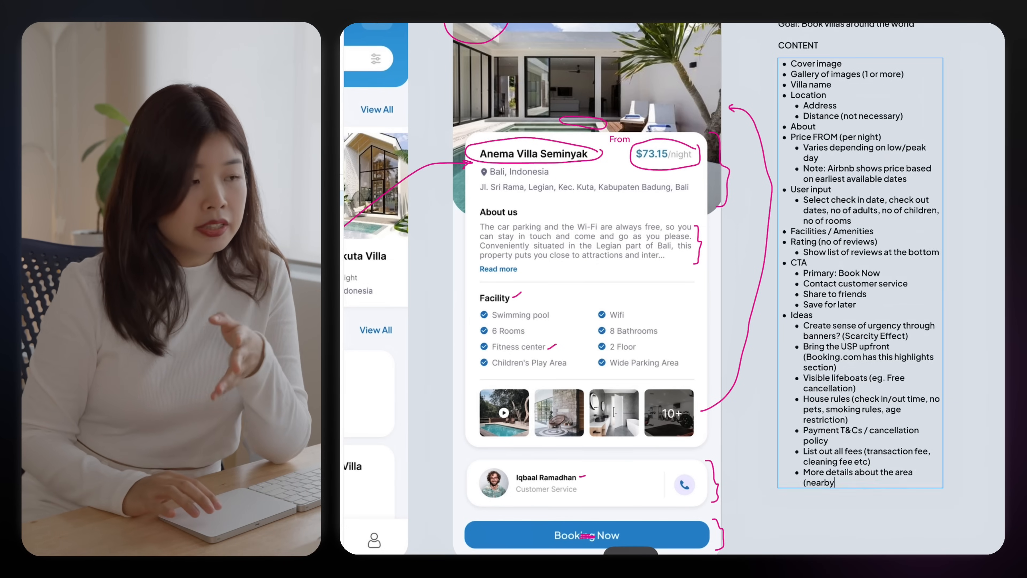
{"action": "type", "text": "facilities, public transport)"}
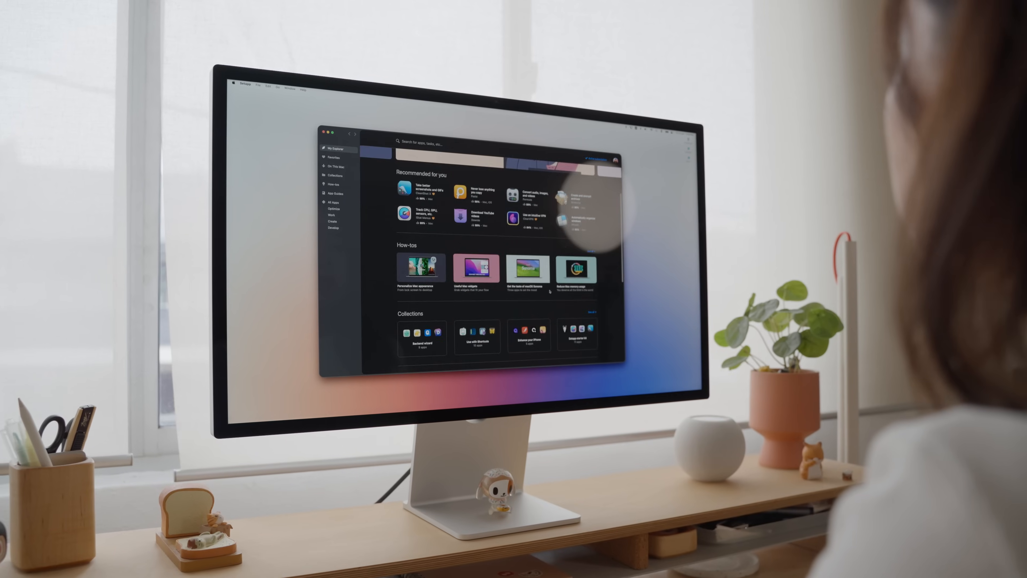
Search the Setapp catalogue for 'focus' and switch to the Typing Mind chat
{"action": "left_click", "coordinate": [332, 202]}
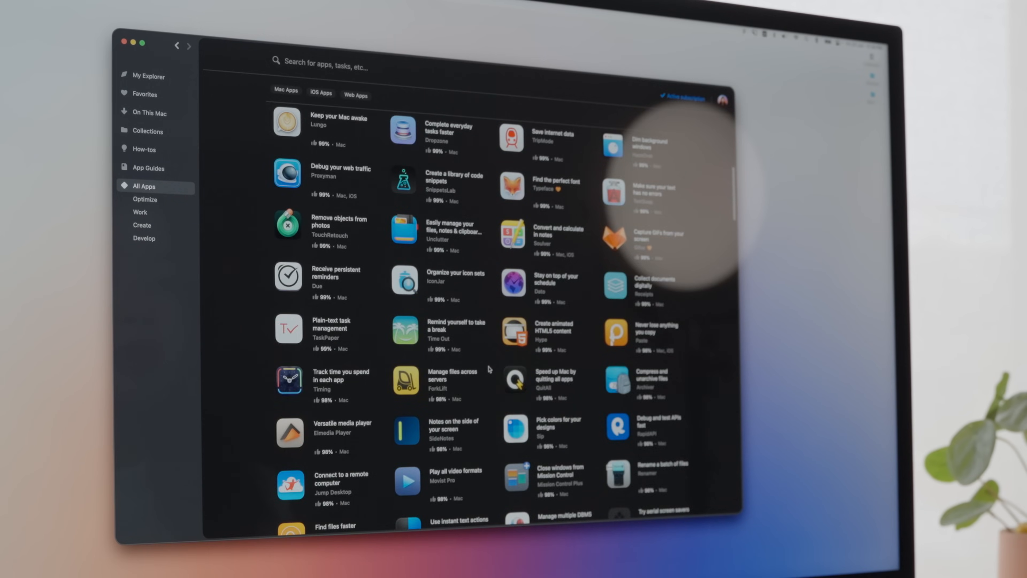
{"action": "type", "text": "focus"}
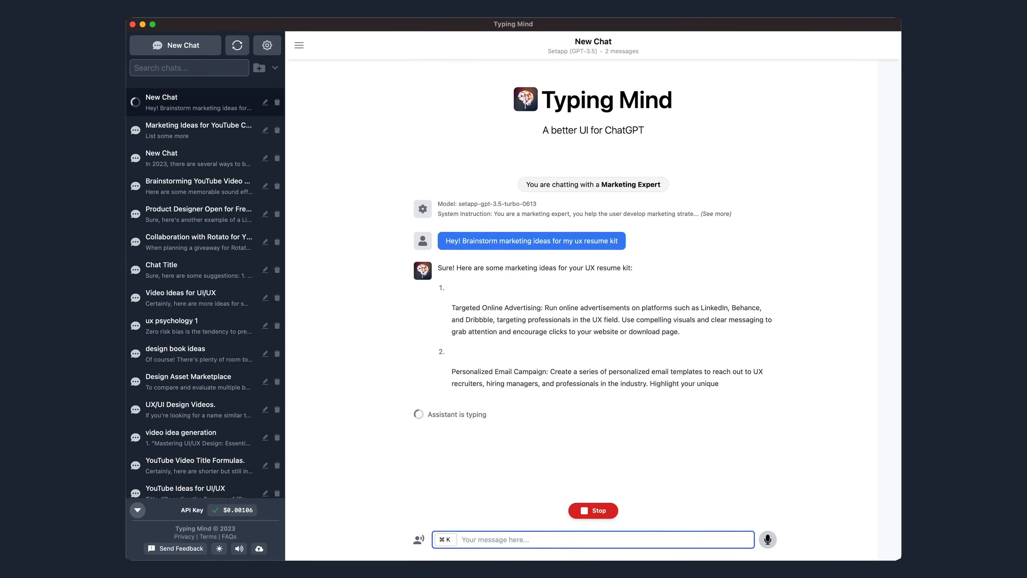
{"action": "left_click", "coordinate": [680, 54]}
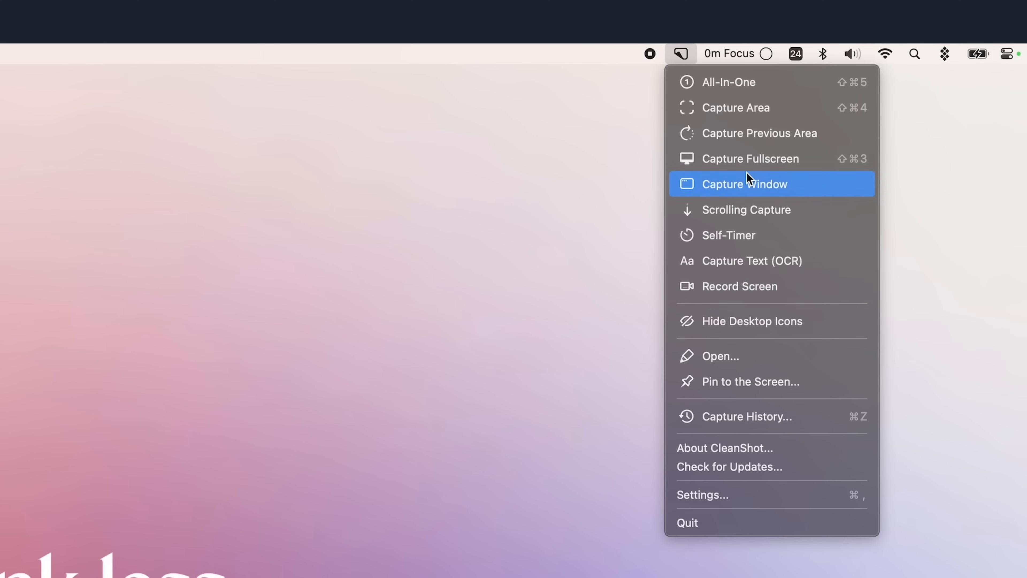
Choose Capture Window from the CleanShot X menu
{"action": "left_click", "coordinate": [746, 184]}
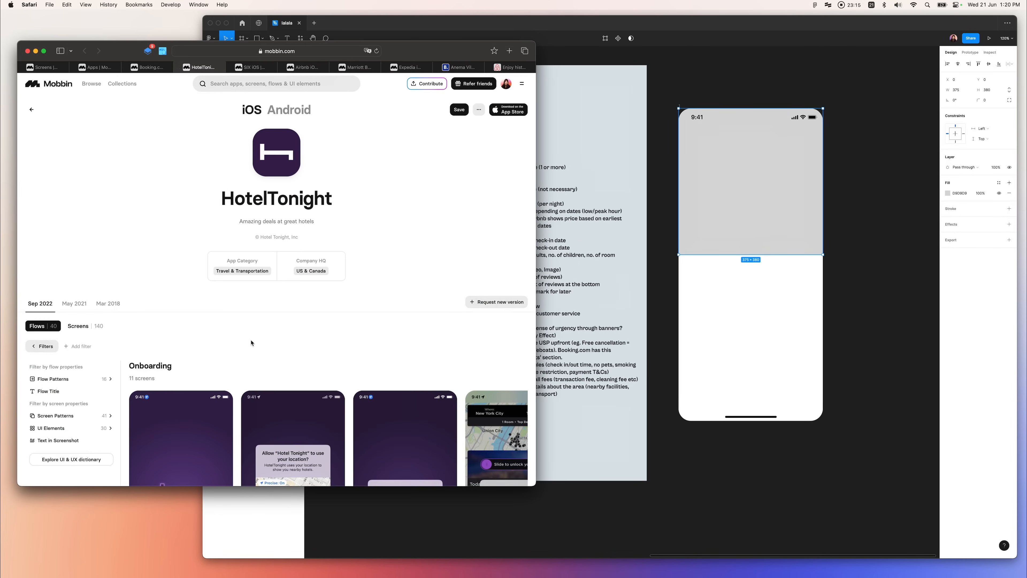
Scroll through the HotelTonight reference screens on Mobbin
{"action": "scroll", "scroll_direction": "down", "scroll_amount": 3}
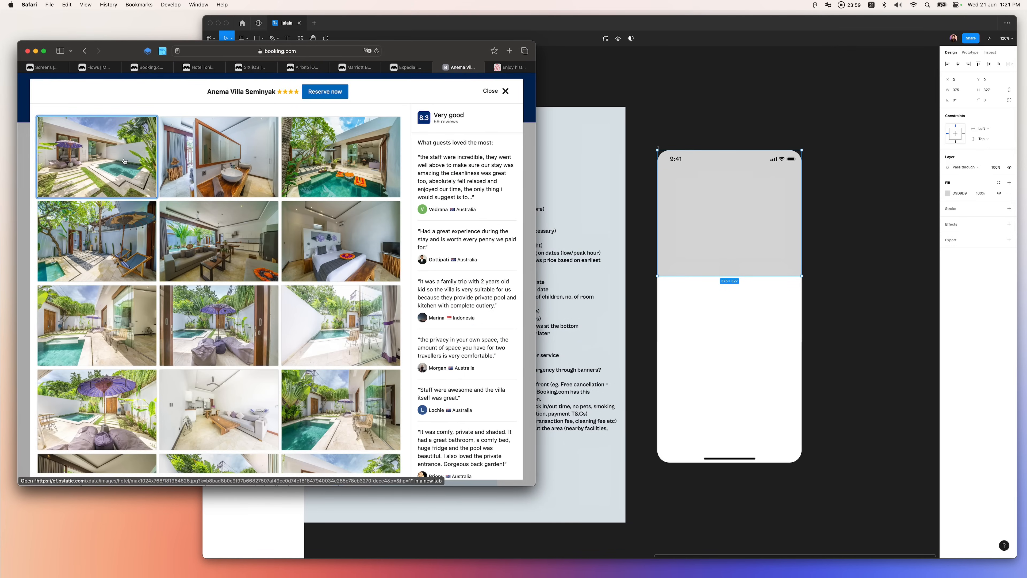
{"action": "scroll", "scroll_direction": "down", "scroll_amount": 3}
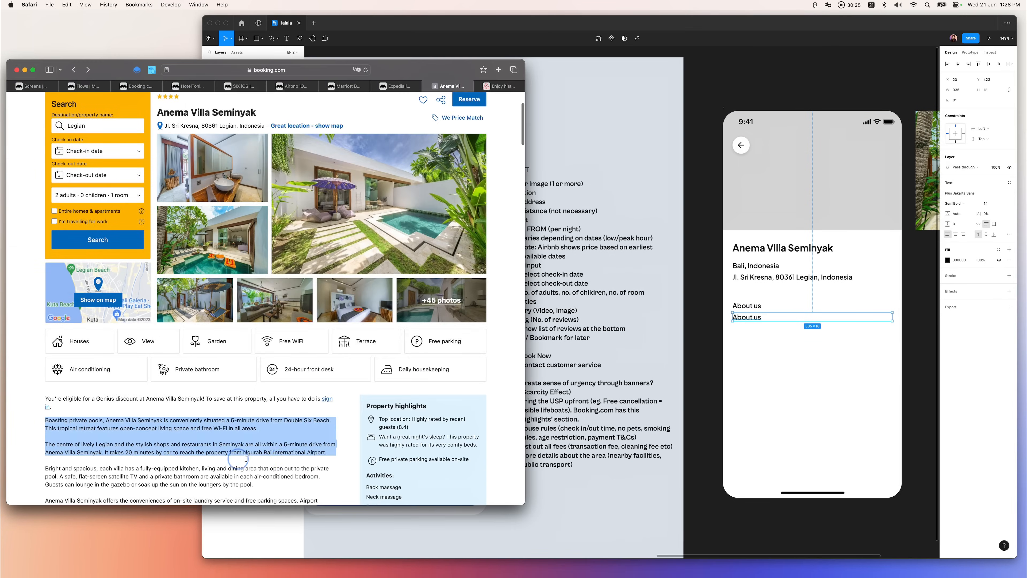
Select the Anema Villa Seminyak description on Booking.com for copying into the mockup
{"action": "left_click", "coordinate": [292, 86]}
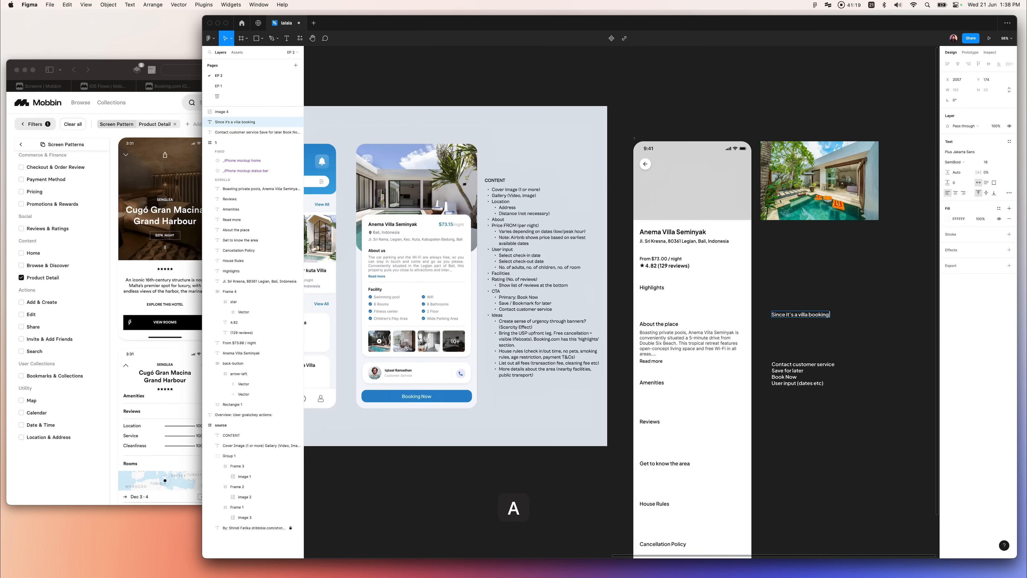
Note that the villa page header should convey a luxury feel
{"action": "type", "text": "app, maybe convey a luxury feel?"}
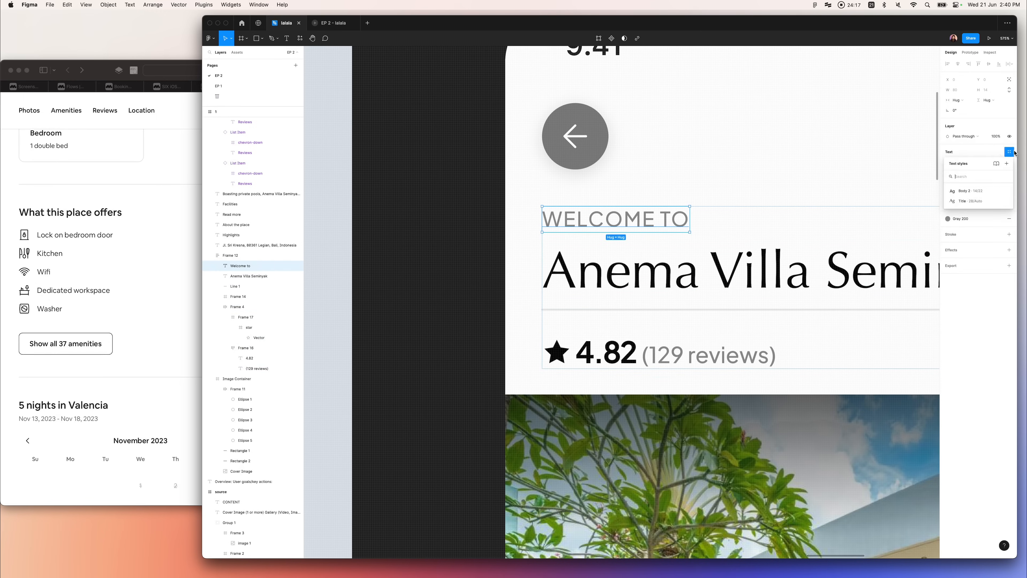
Name the new text style 'Caption' for the WELCOME TO label
{"action": "type", "text": "Caption"}
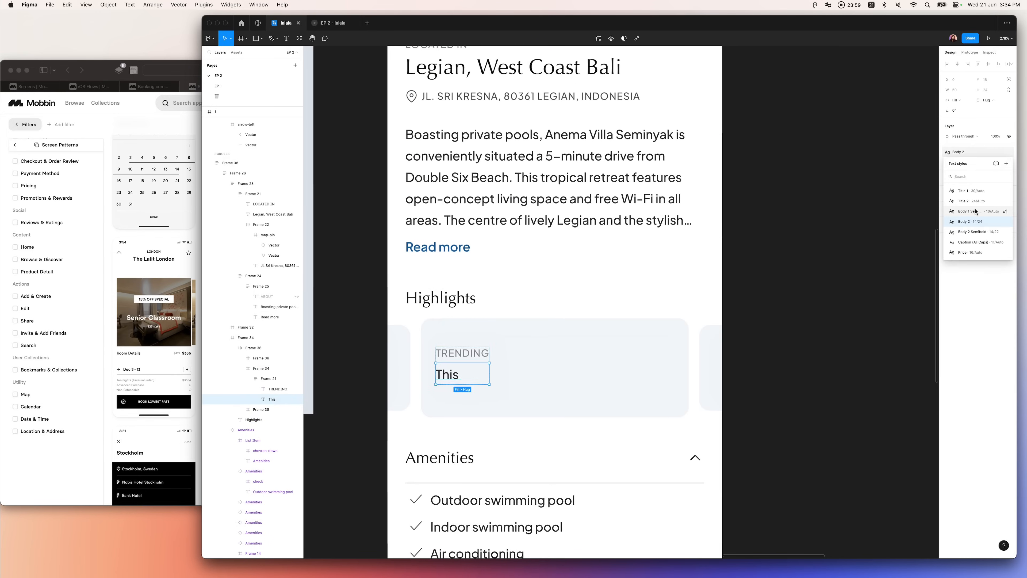
Apply the Body 2 Semibold text style to the line under TRENDING in the Highlights card
{"action": "left_click", "coordinate": [975, 231]}
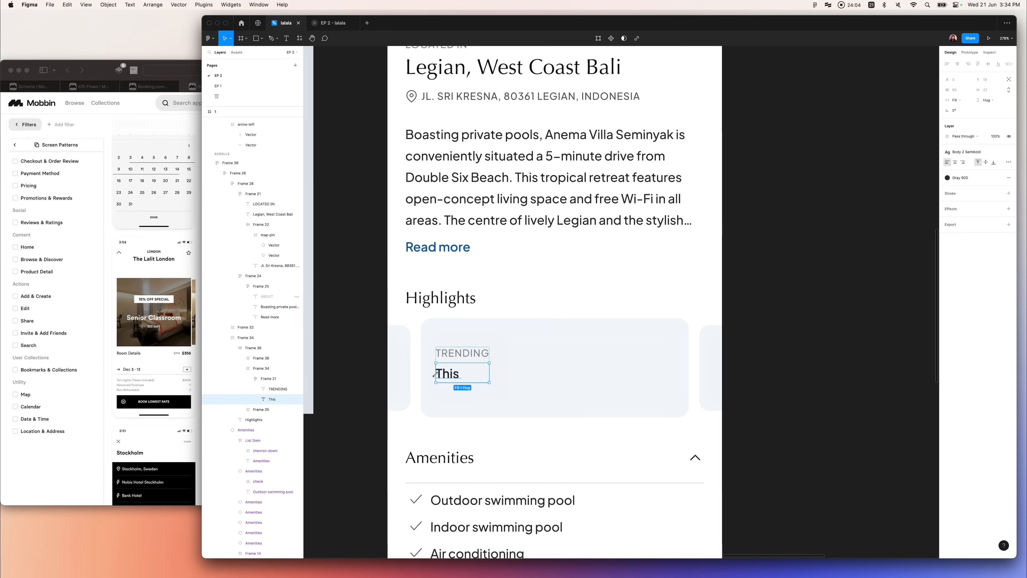